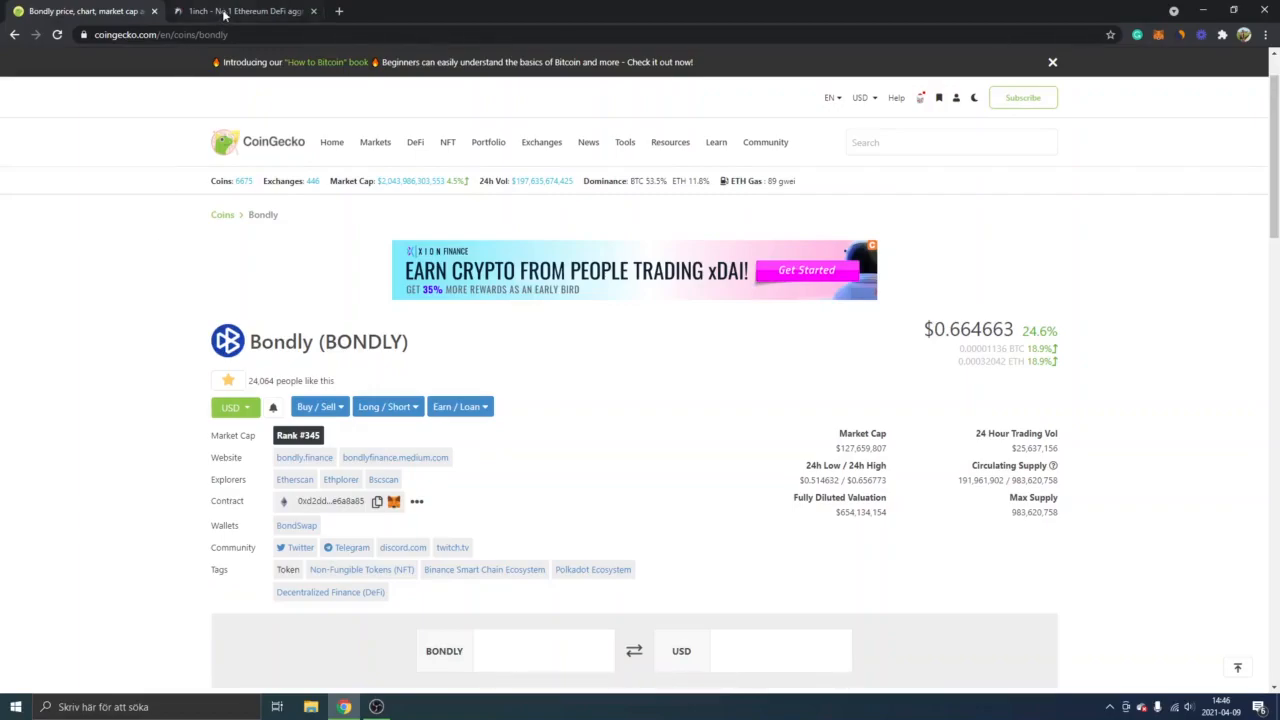
Switch from the CoinGecko Bondly page to the 1inch exchange's 1 ETH to DAI quote.
click(245, 11)
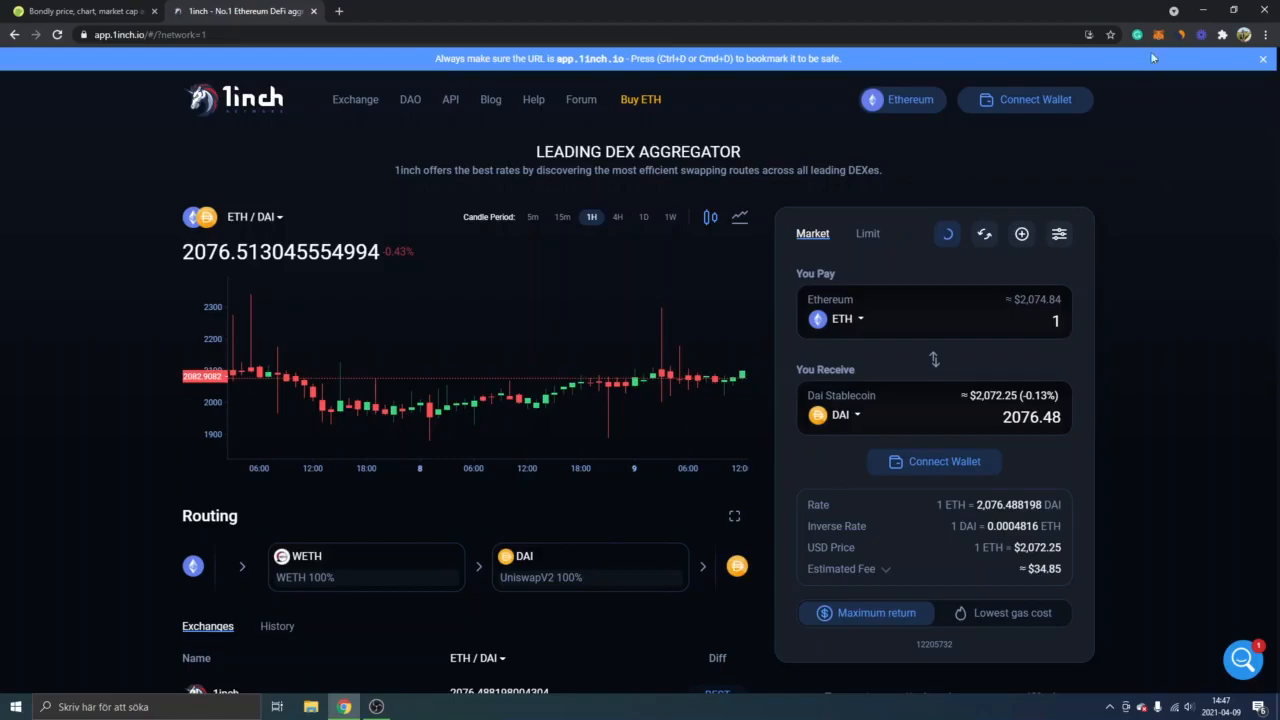
mouse_move(1159, 34)
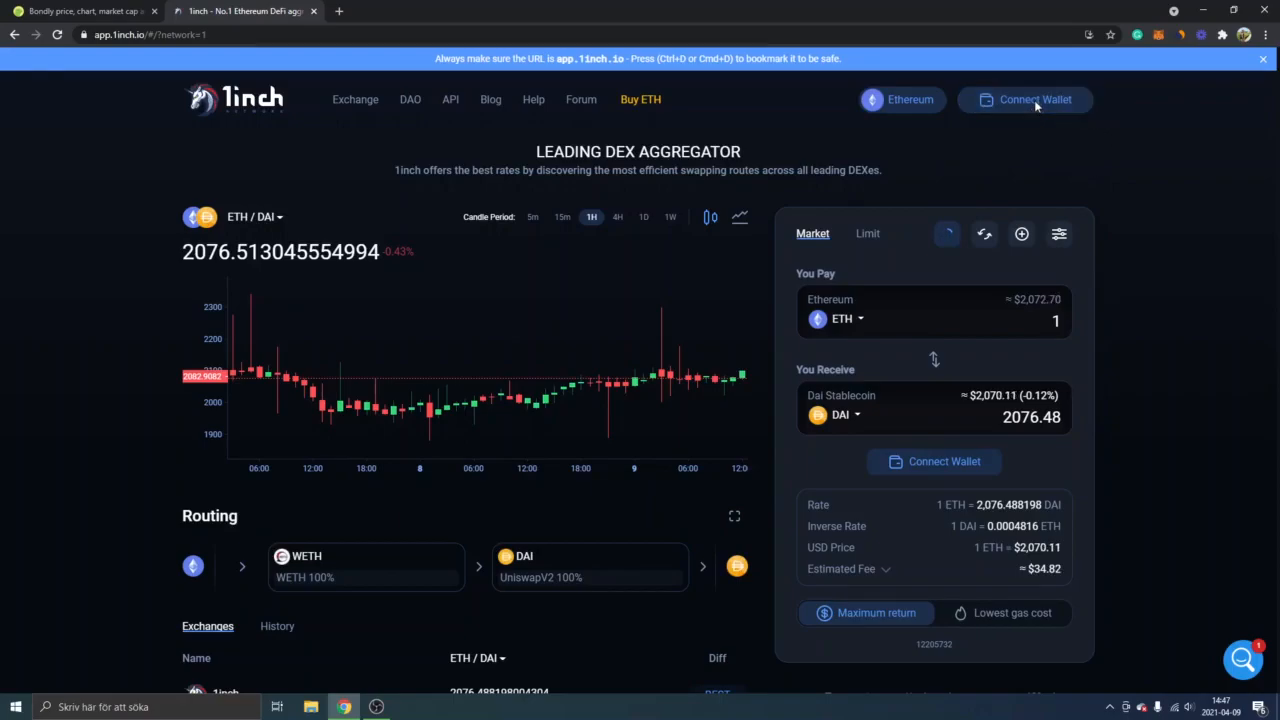
Accept the terms and connect a MetaMask account to 1inch, then return to the Bondly page.
click(1024, 99)
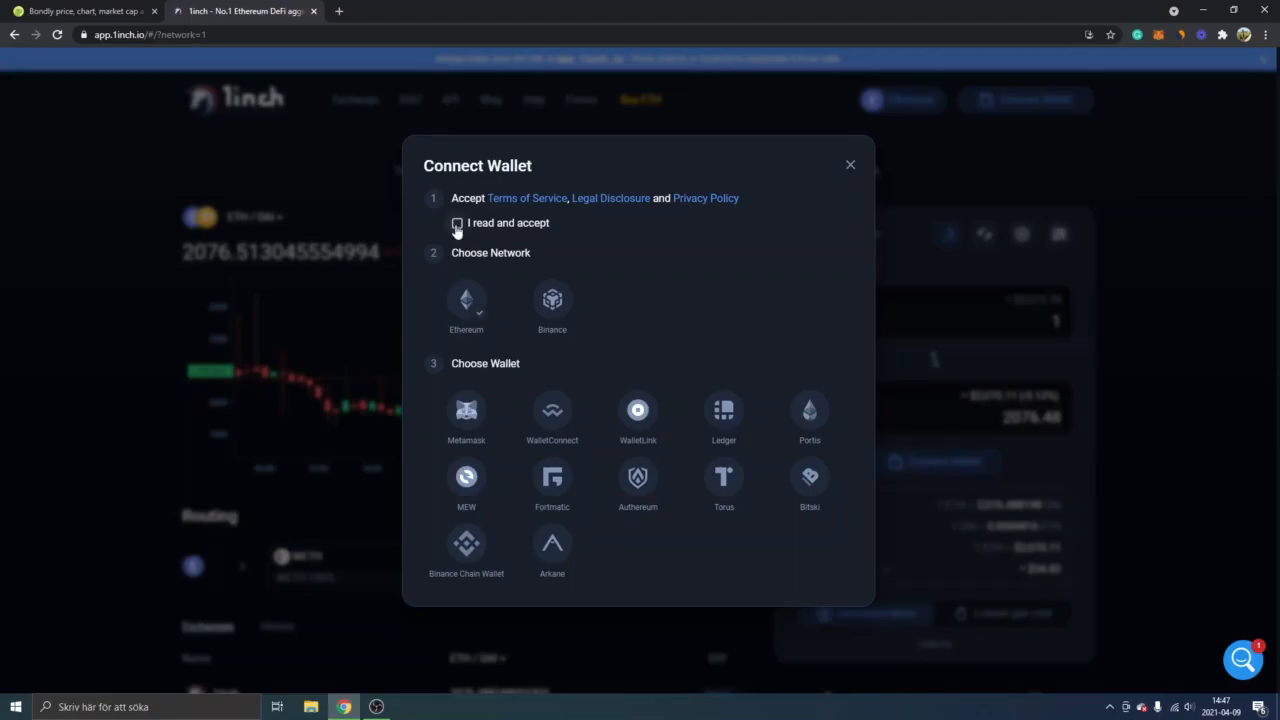
click(457, 223)
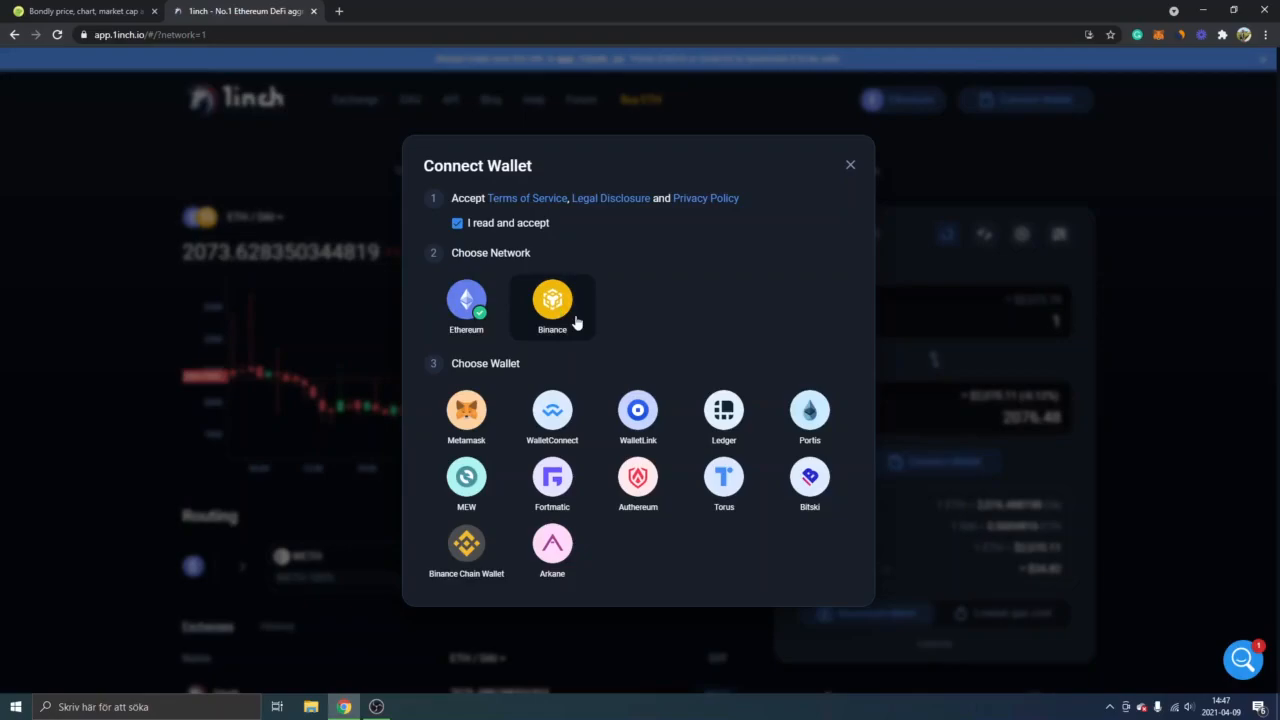
mouse_move(567, 318)
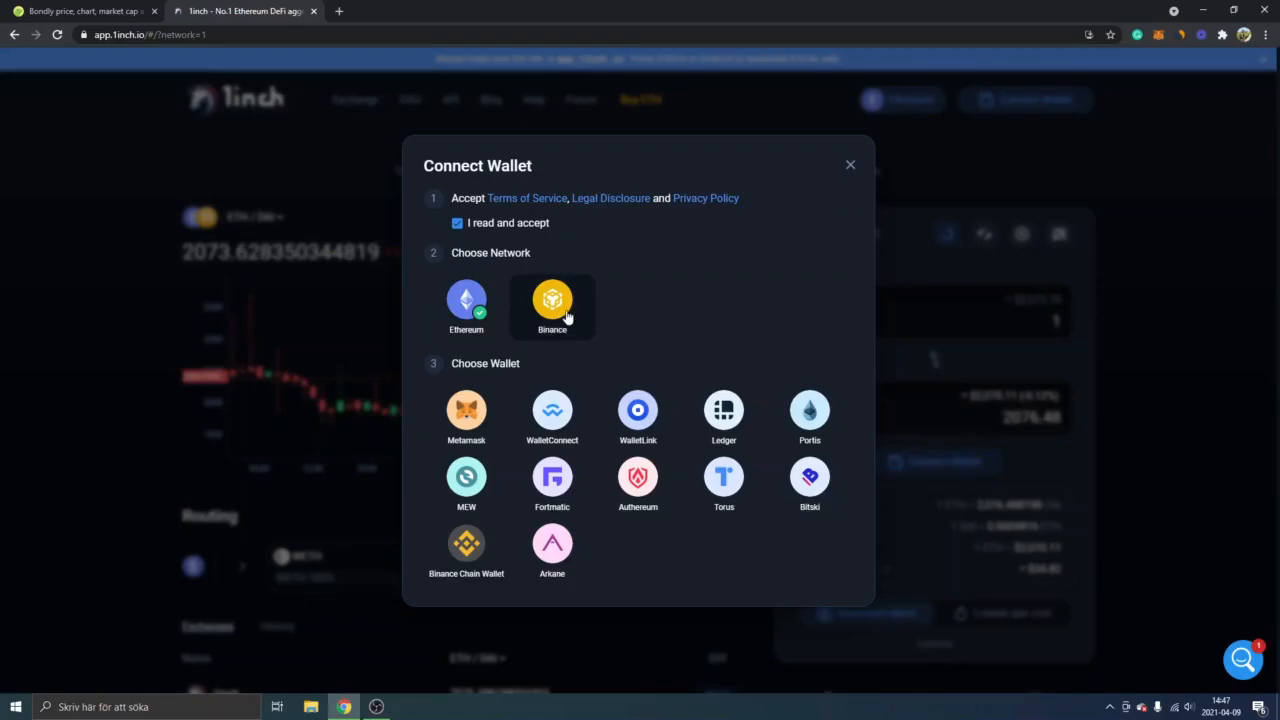
mouse_move(615, 314)
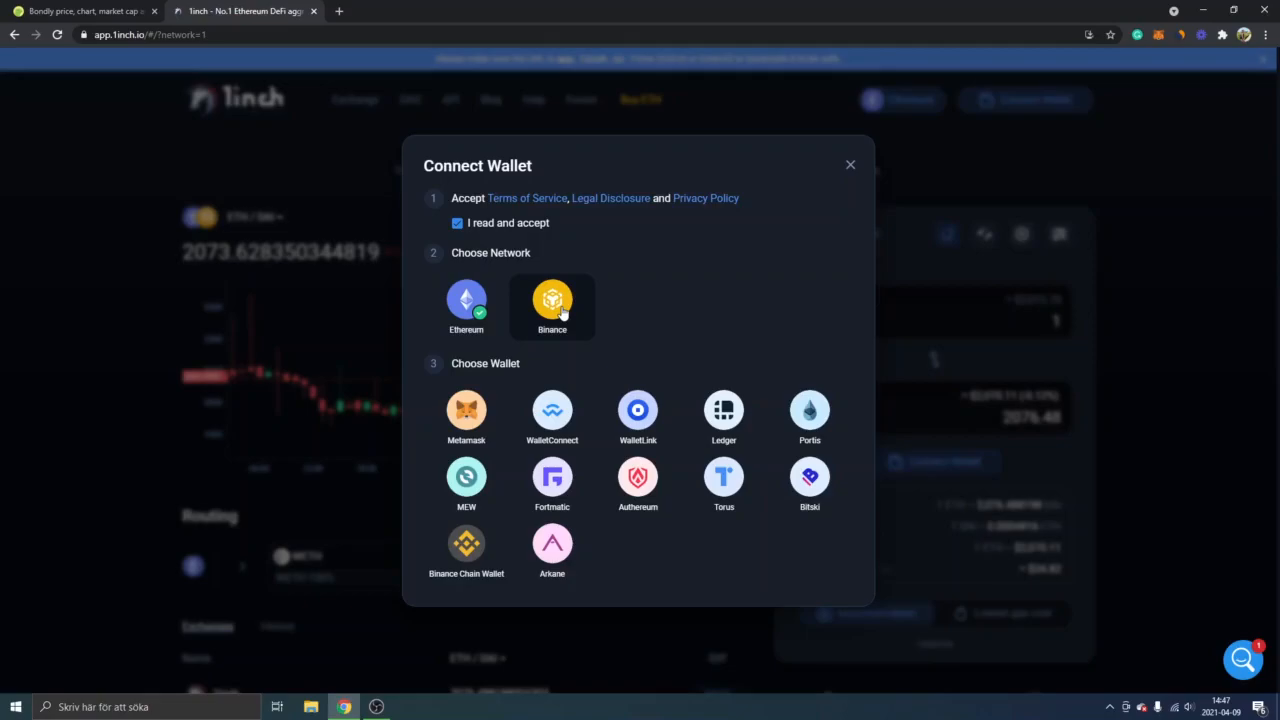
mouse_move(558, 318)
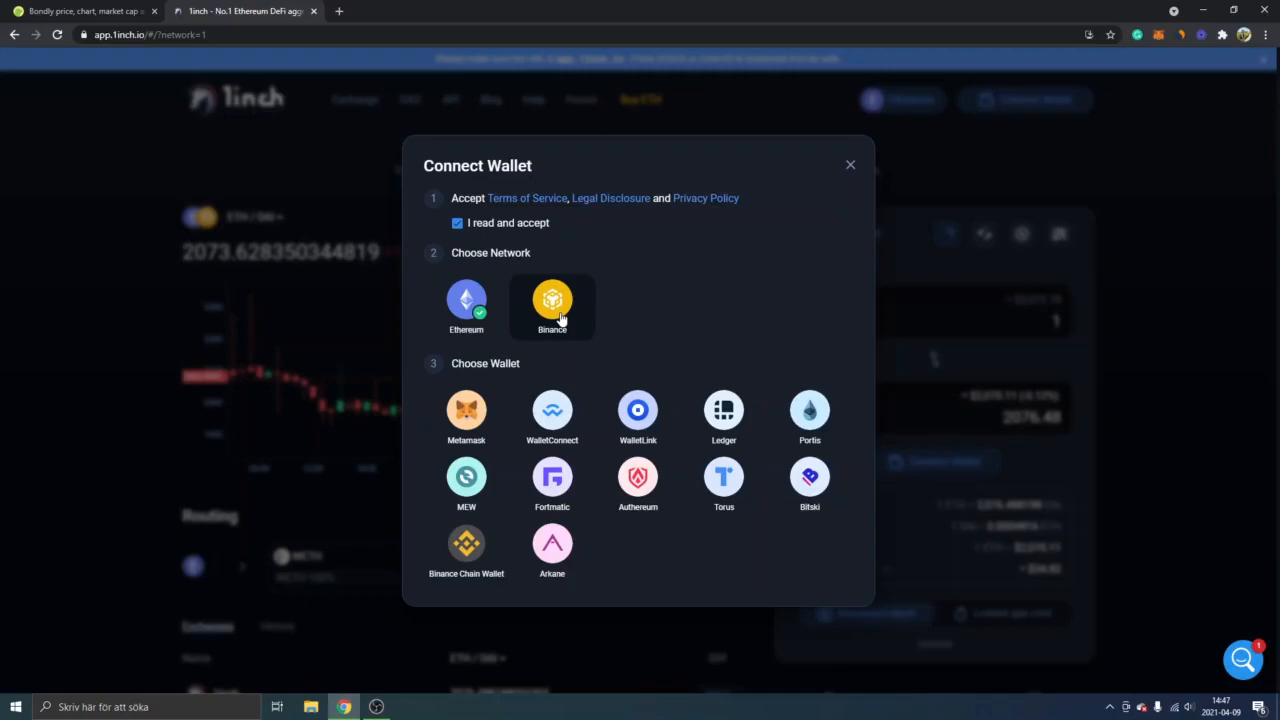
mouse_move(538, 322)
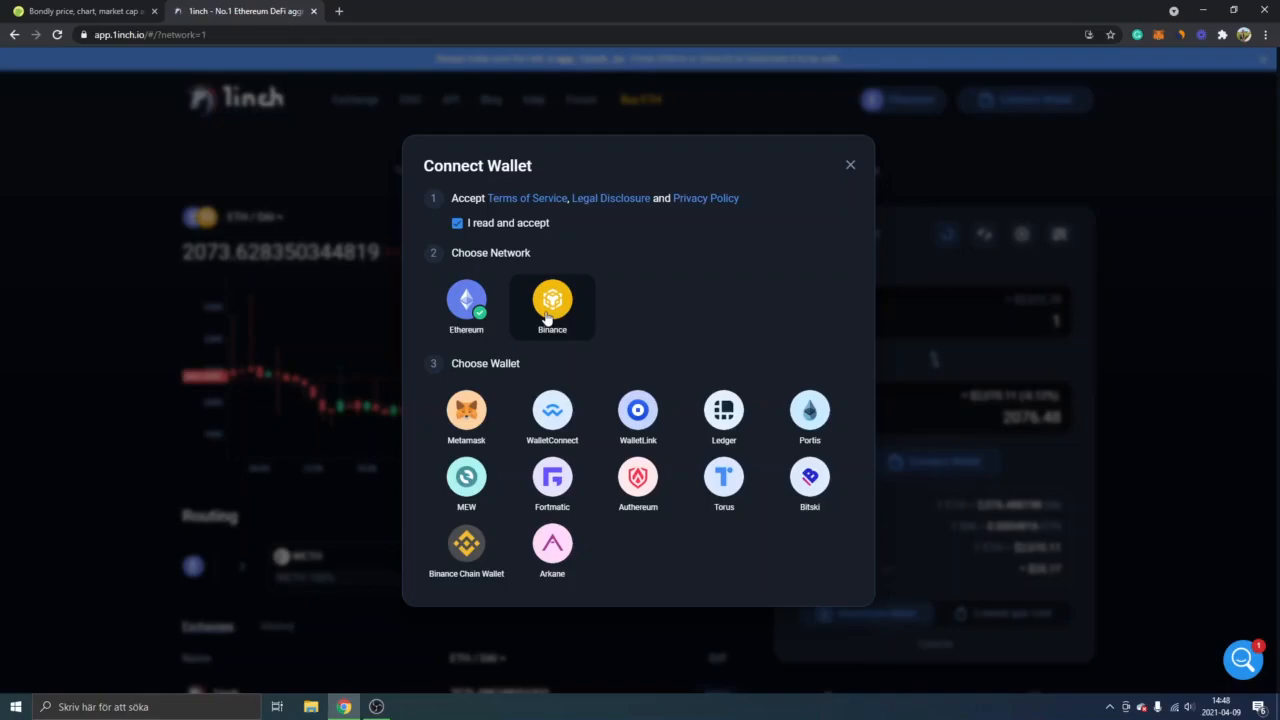
mouse_move(620, 334)
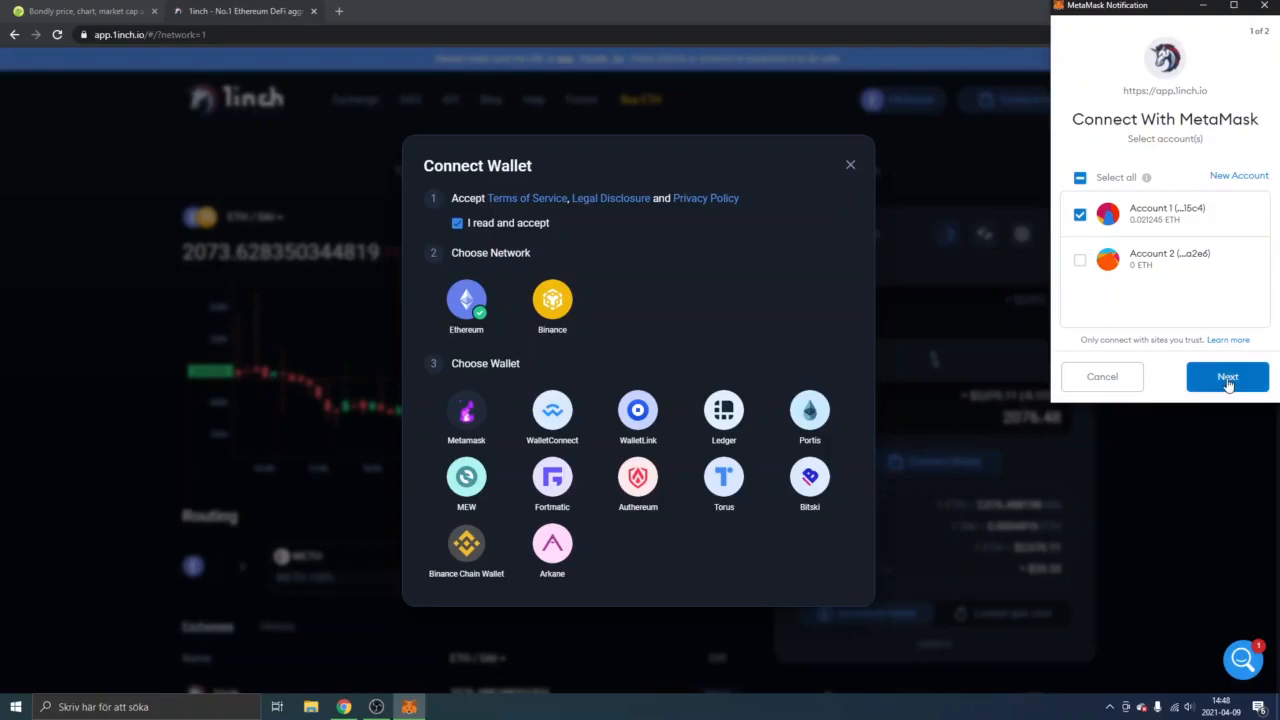
click(1227, 376)
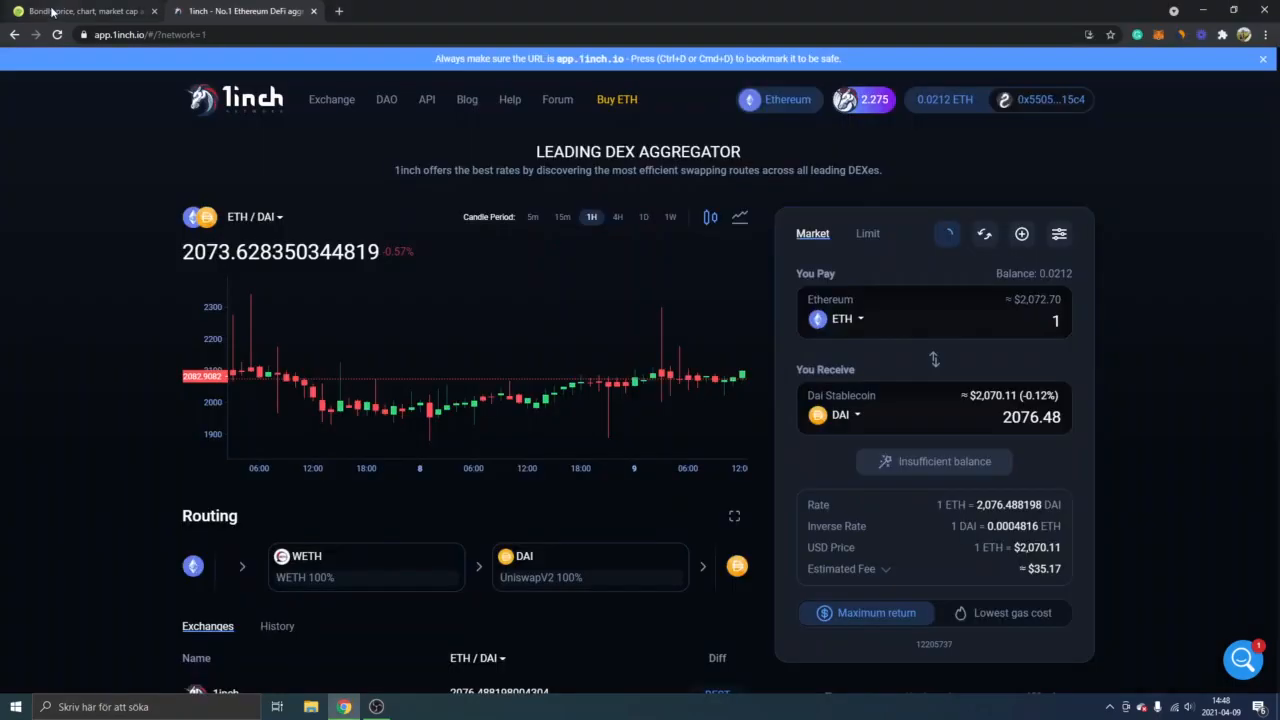
click(80, 11)
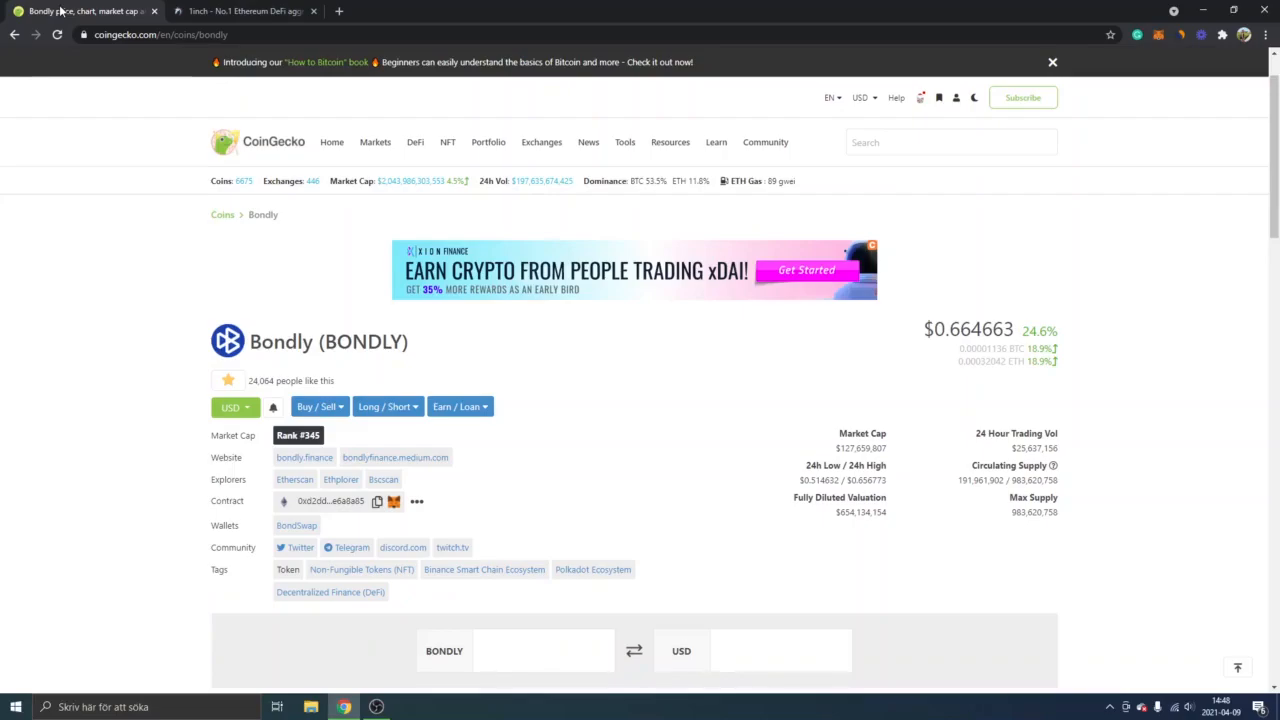
mouse_move(83, 455)
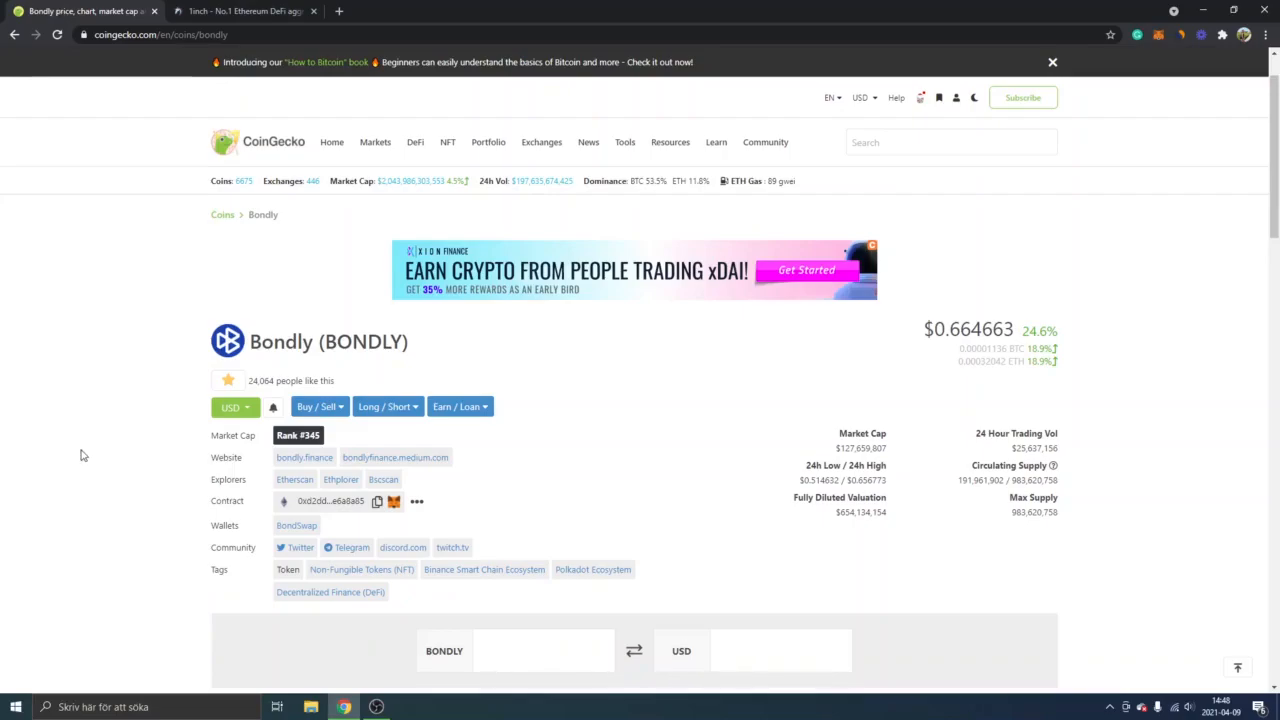
mouse_move(201, 356)
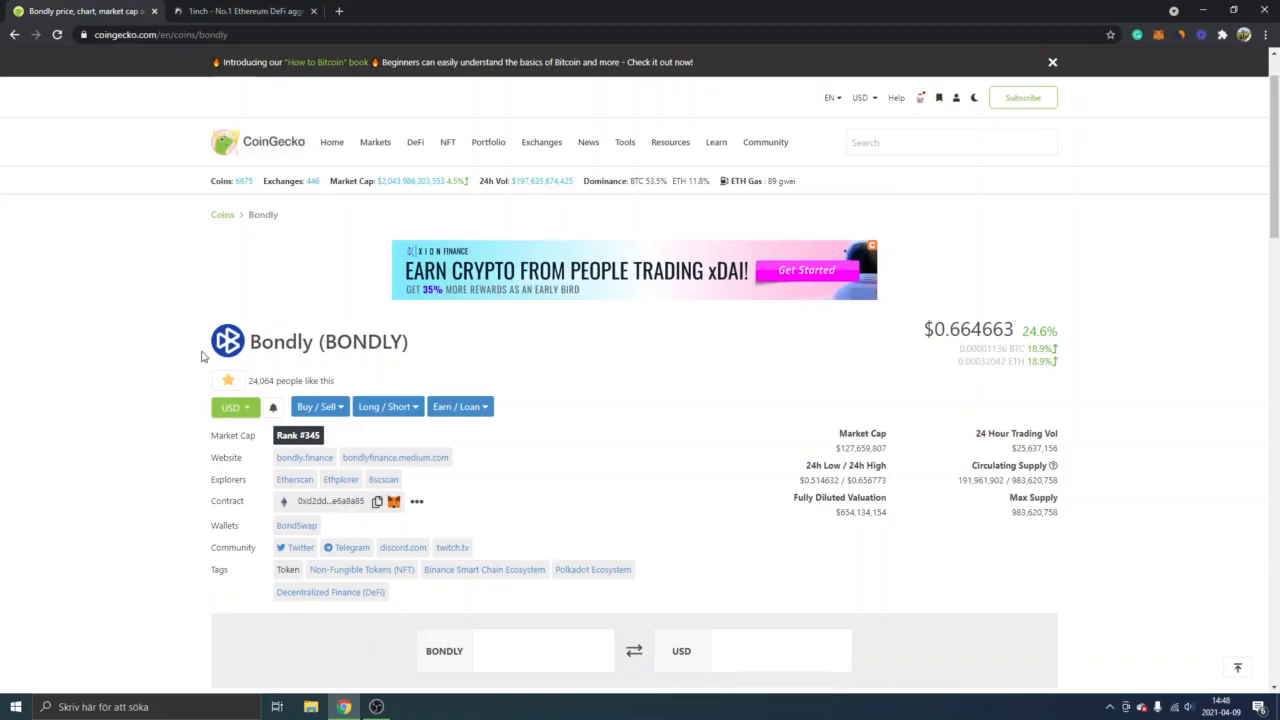
mouse_move(104, 437)
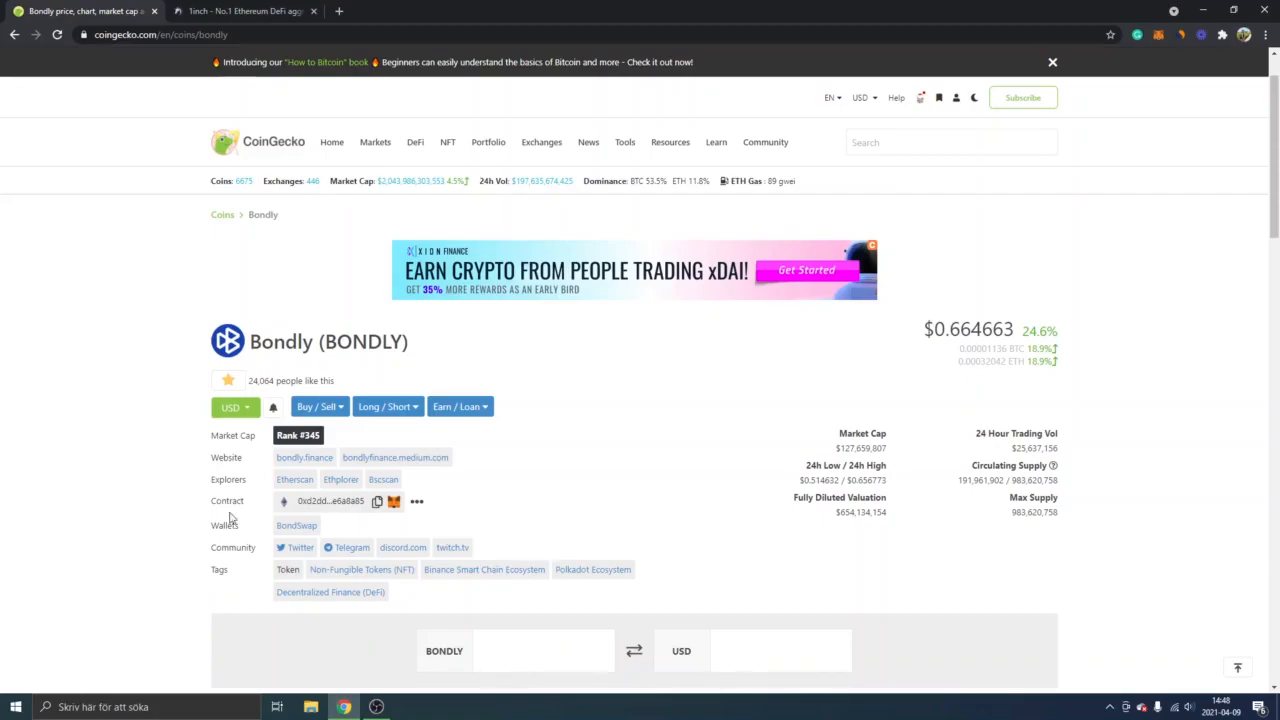
mouse_move(377, 501)
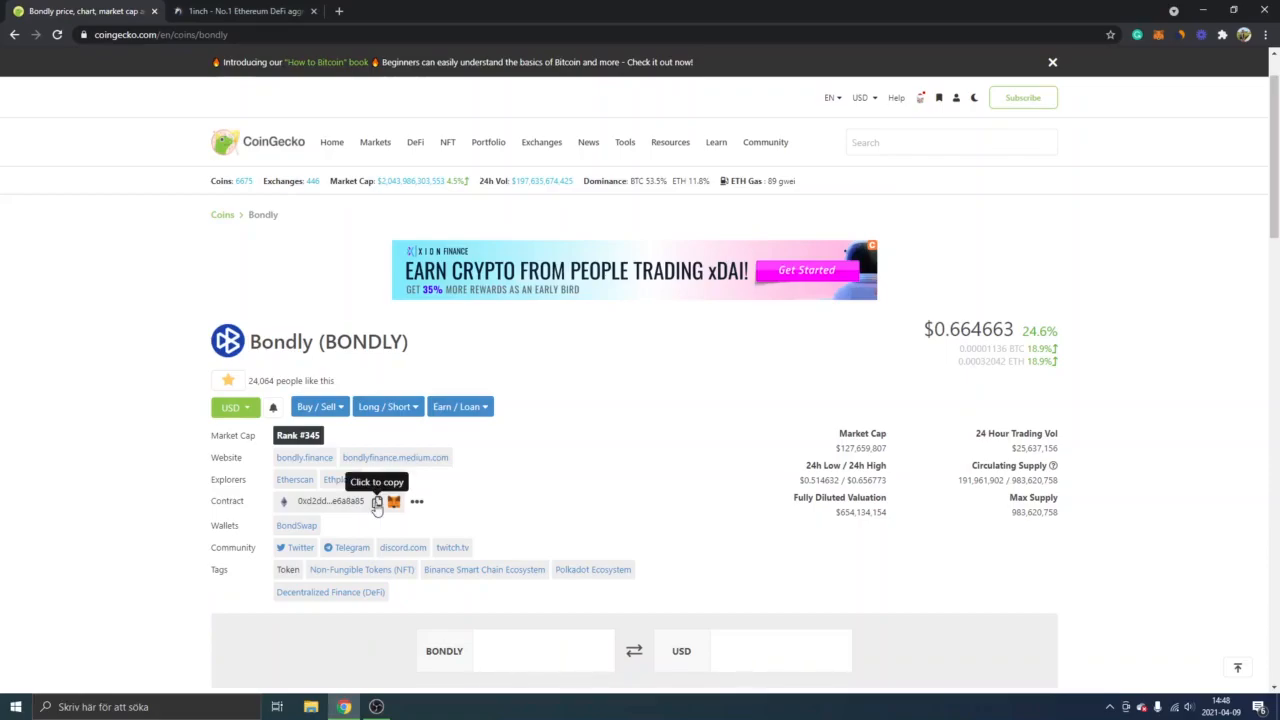
Copy Bondly's contract address from CoinGecko and go back to the 1inch swap screen.
click(378, 501)
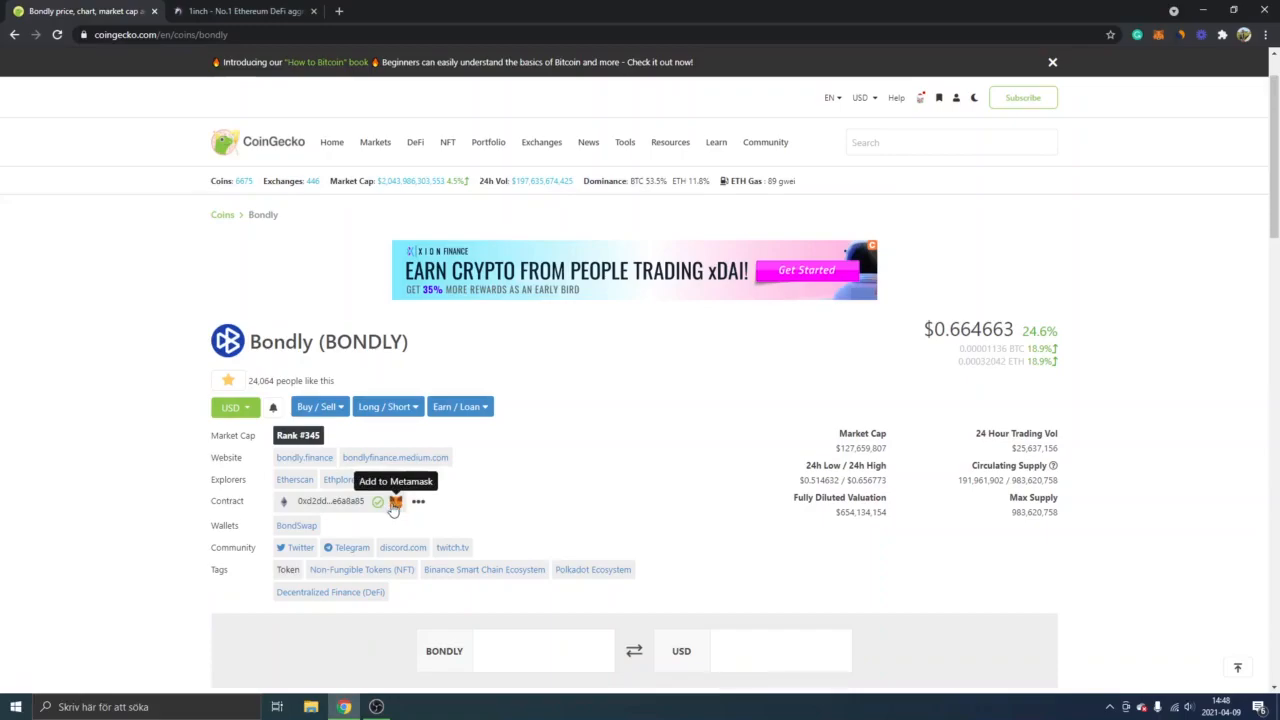
mouse_move(627, 496)
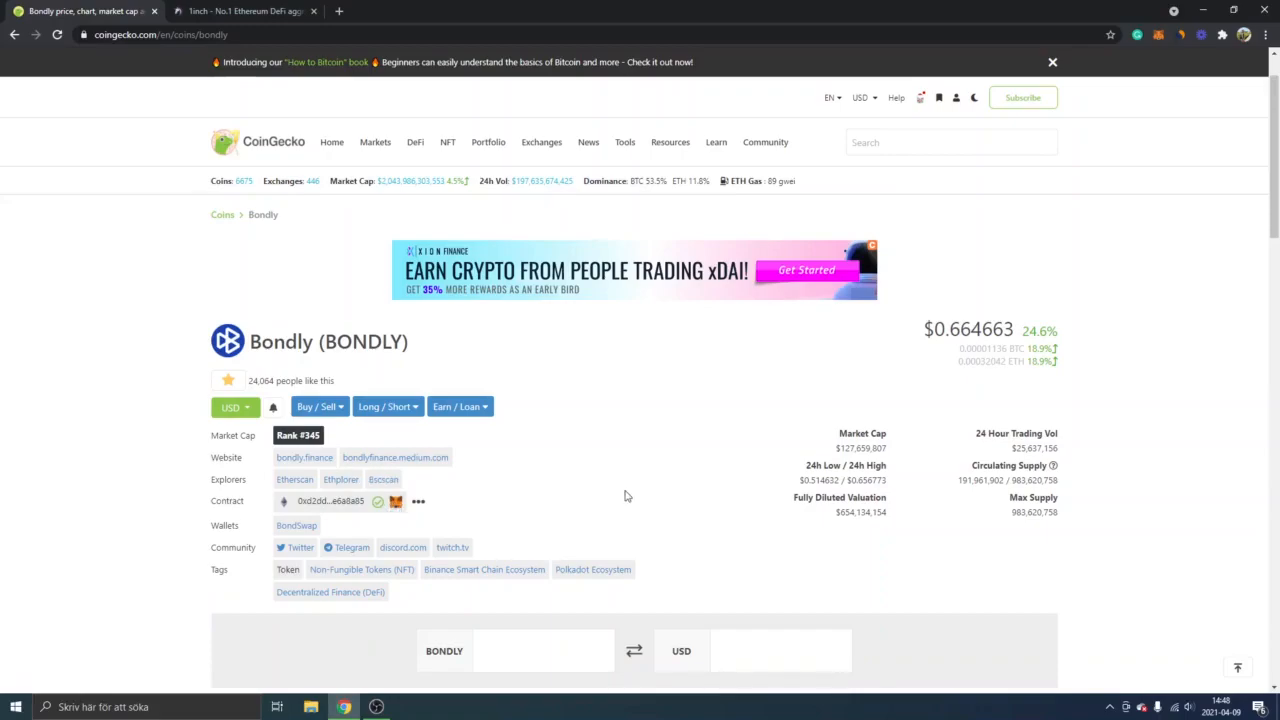
mouse_move(587, 497)
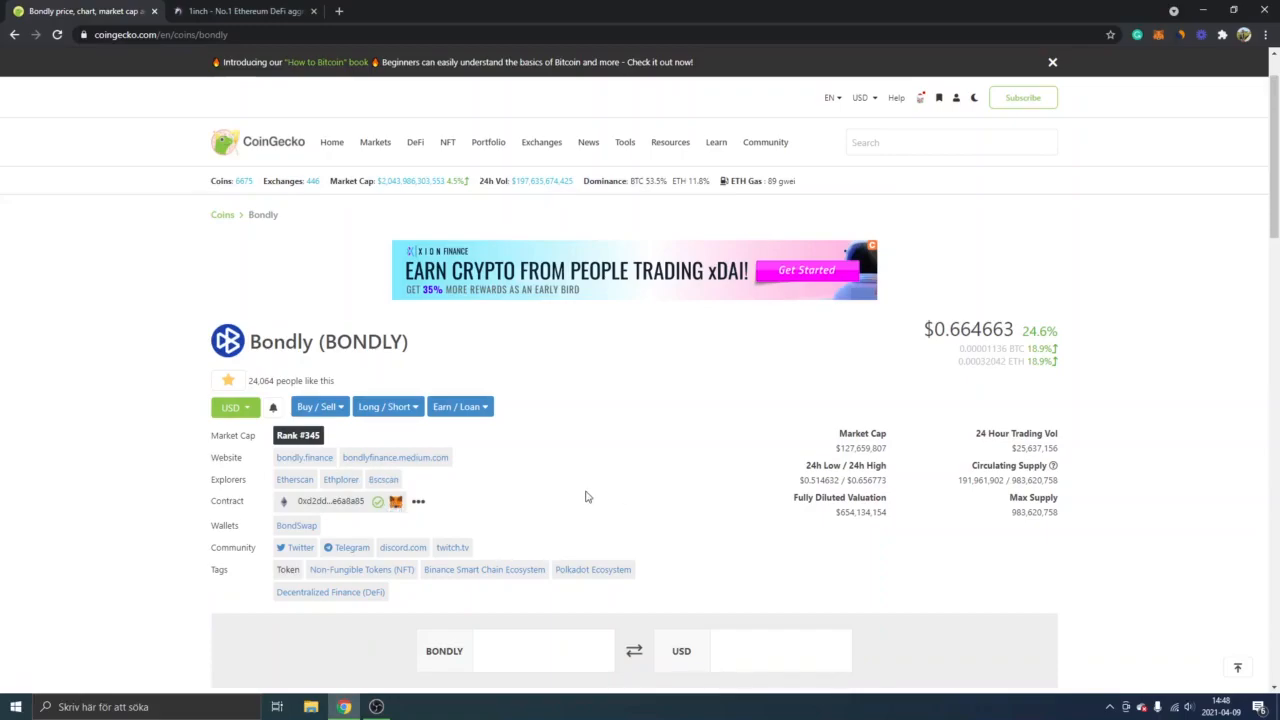
mouse_move(396, 501)
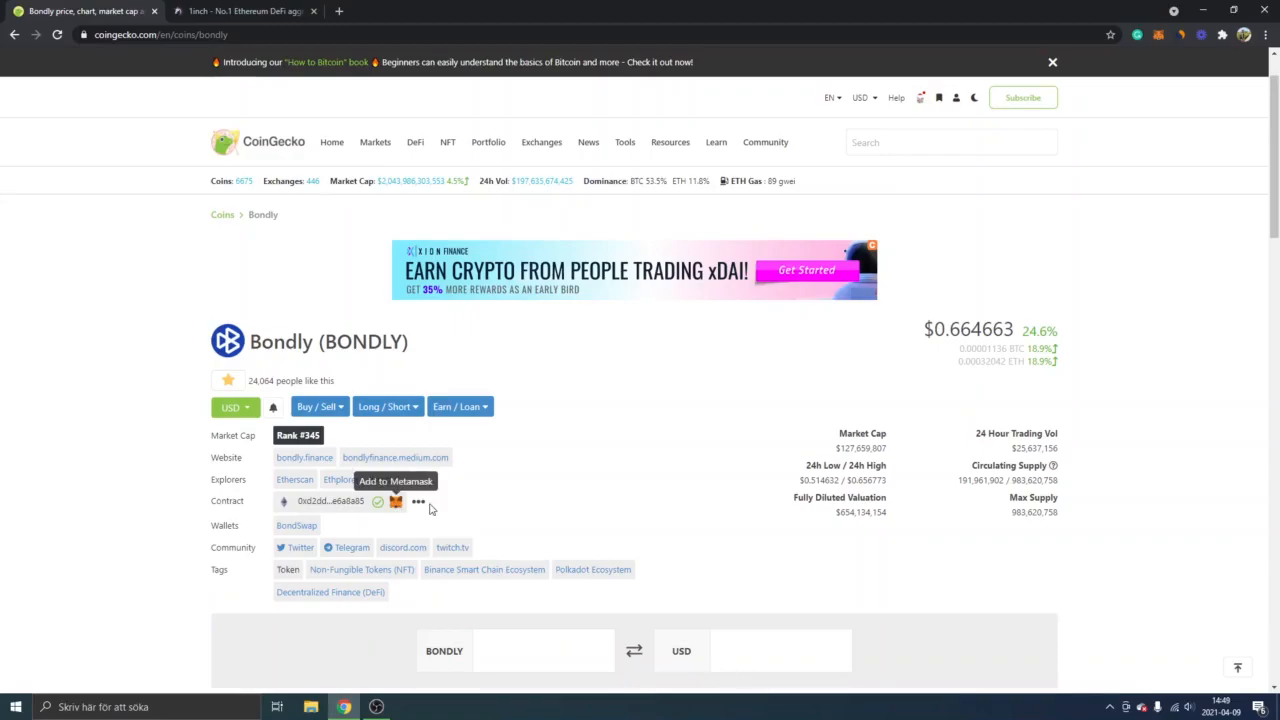
mouse_move(431, 509)
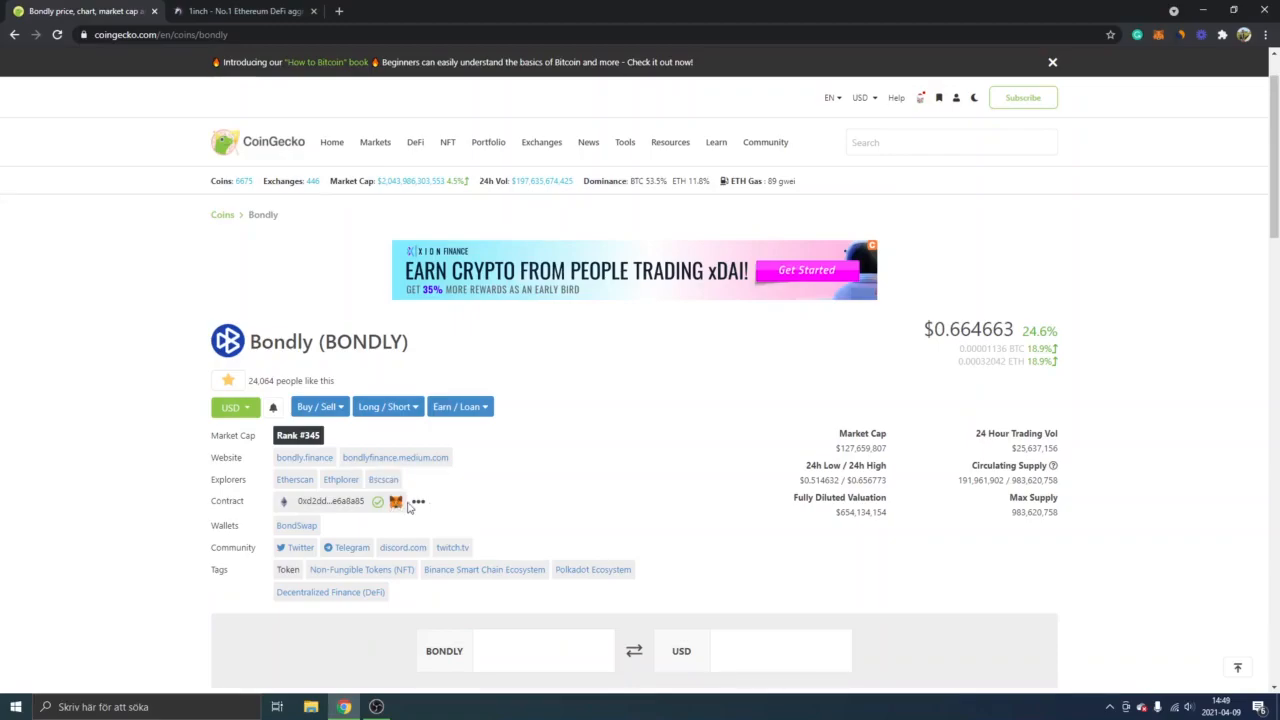
mouse_move(377, 501)
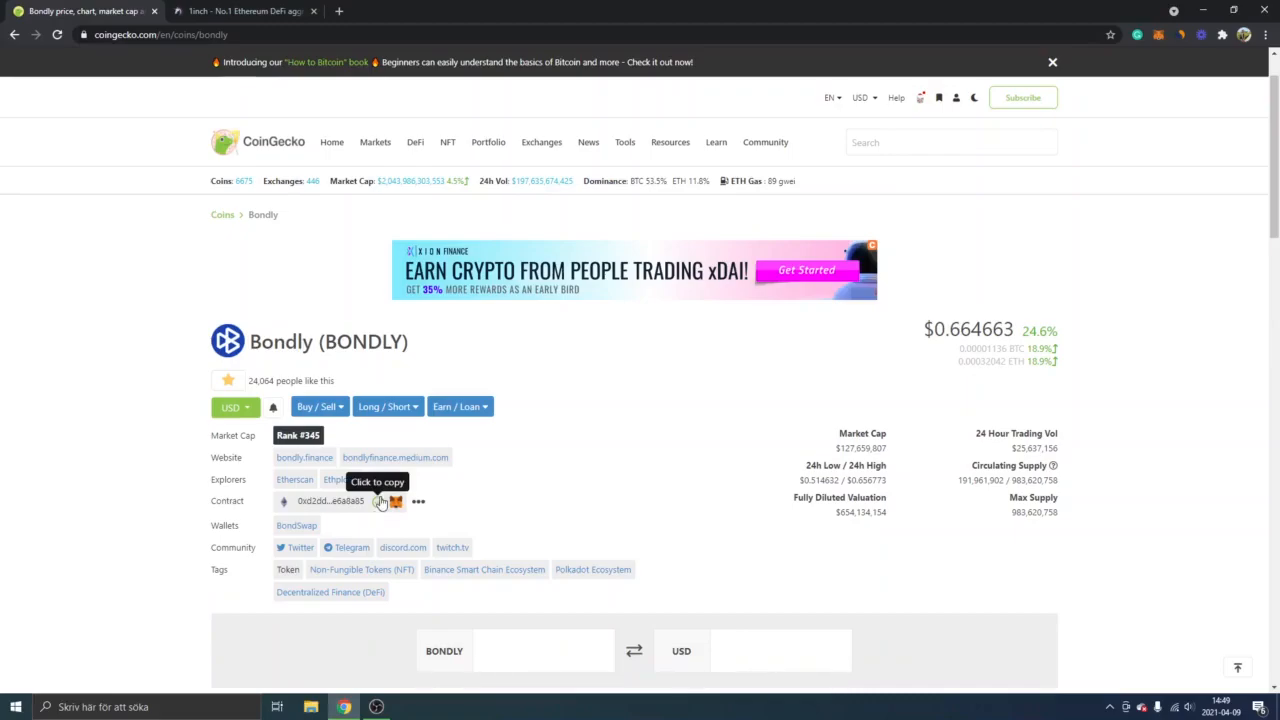
click(245, 11)
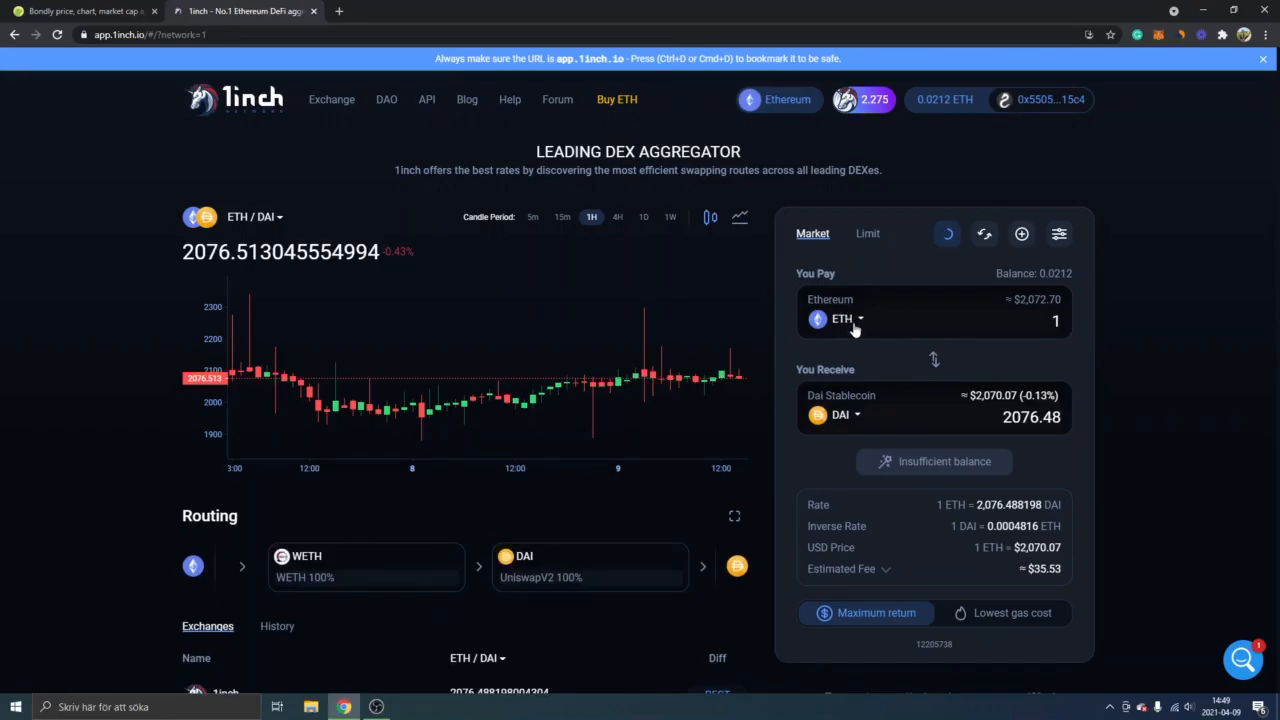
mouse_move(854, 420)
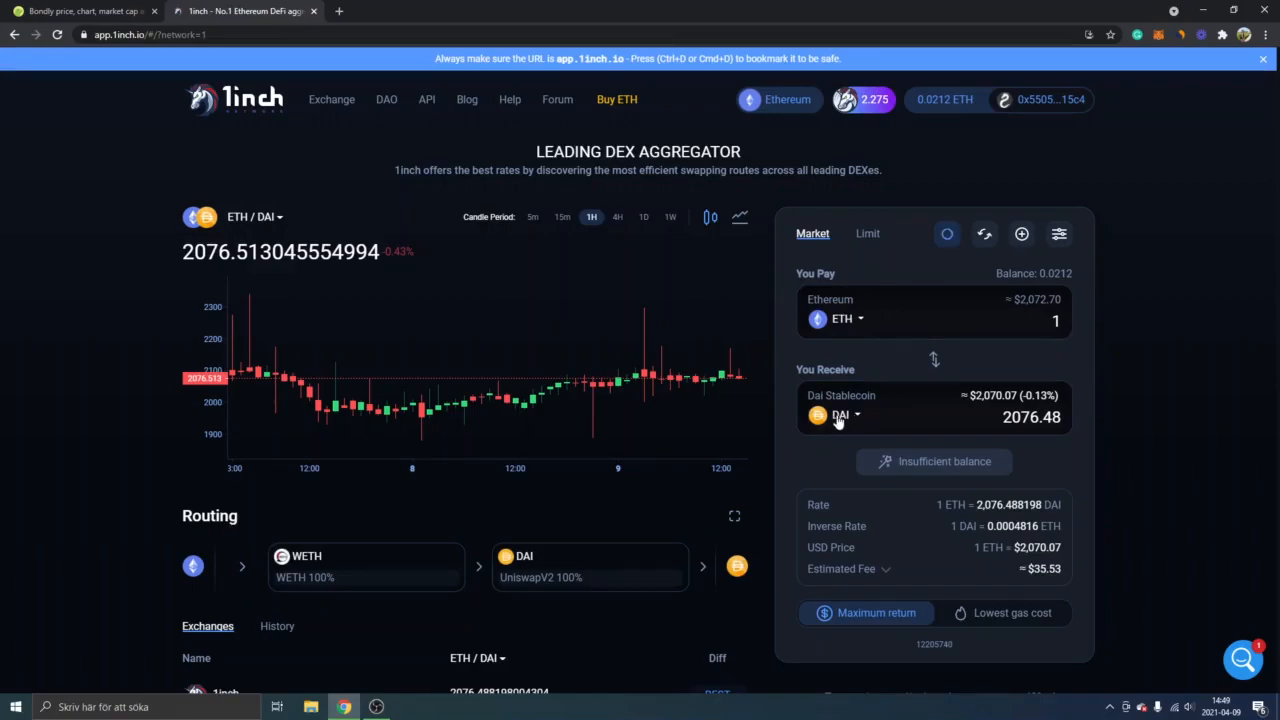
Paste Bondly's contract address into the receive-token search and pick BONDLY instead of DAI.
click(845, 415)
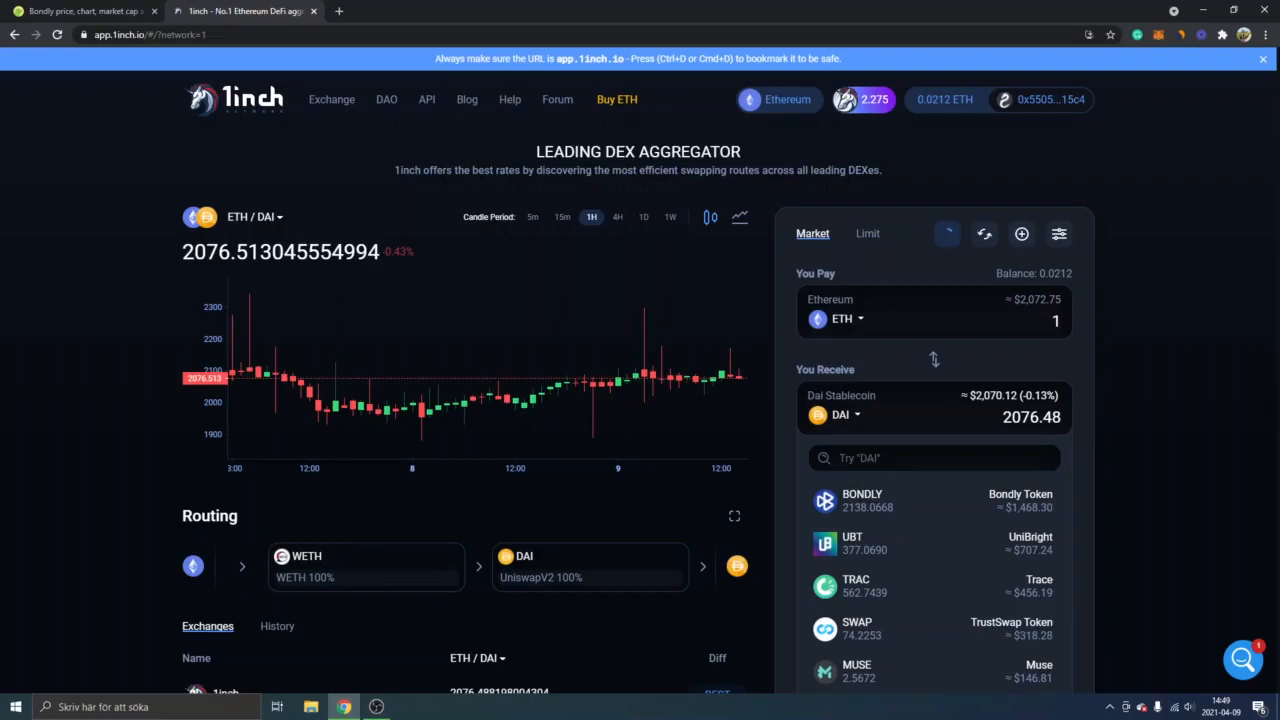
text(3b2617cb616c1580db421e4cfae6a8a85)
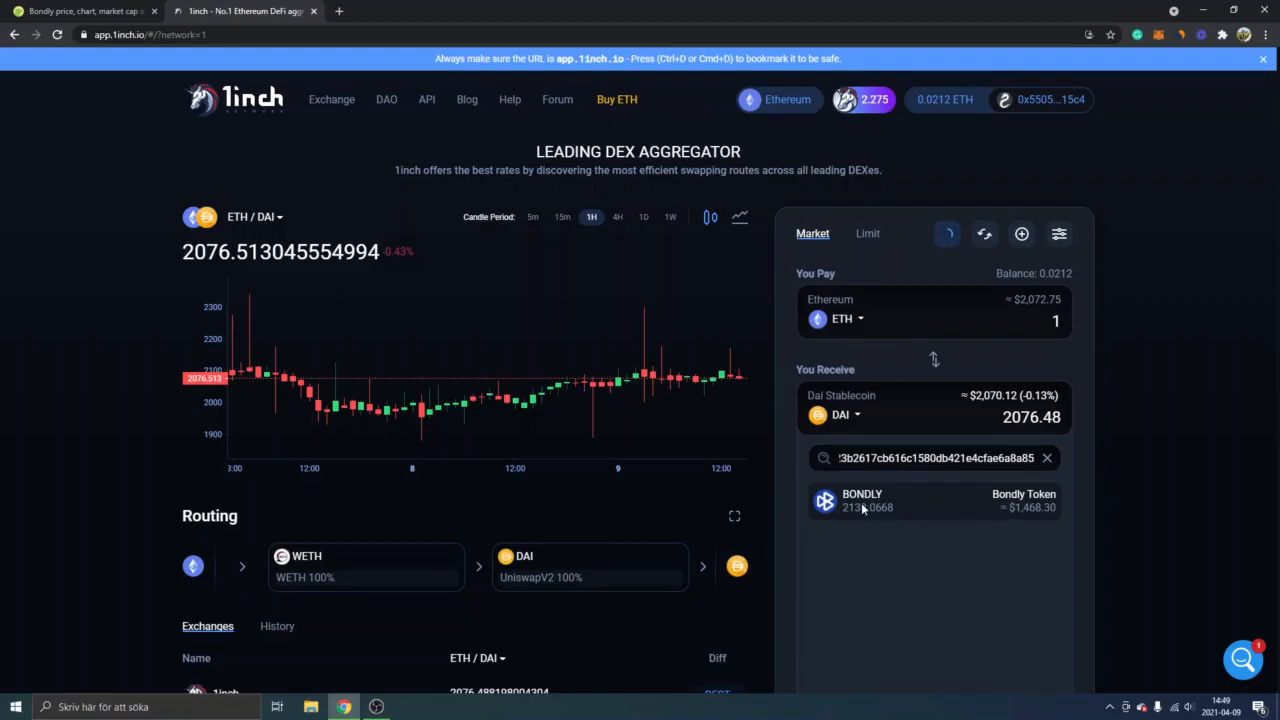
click(862, 500)
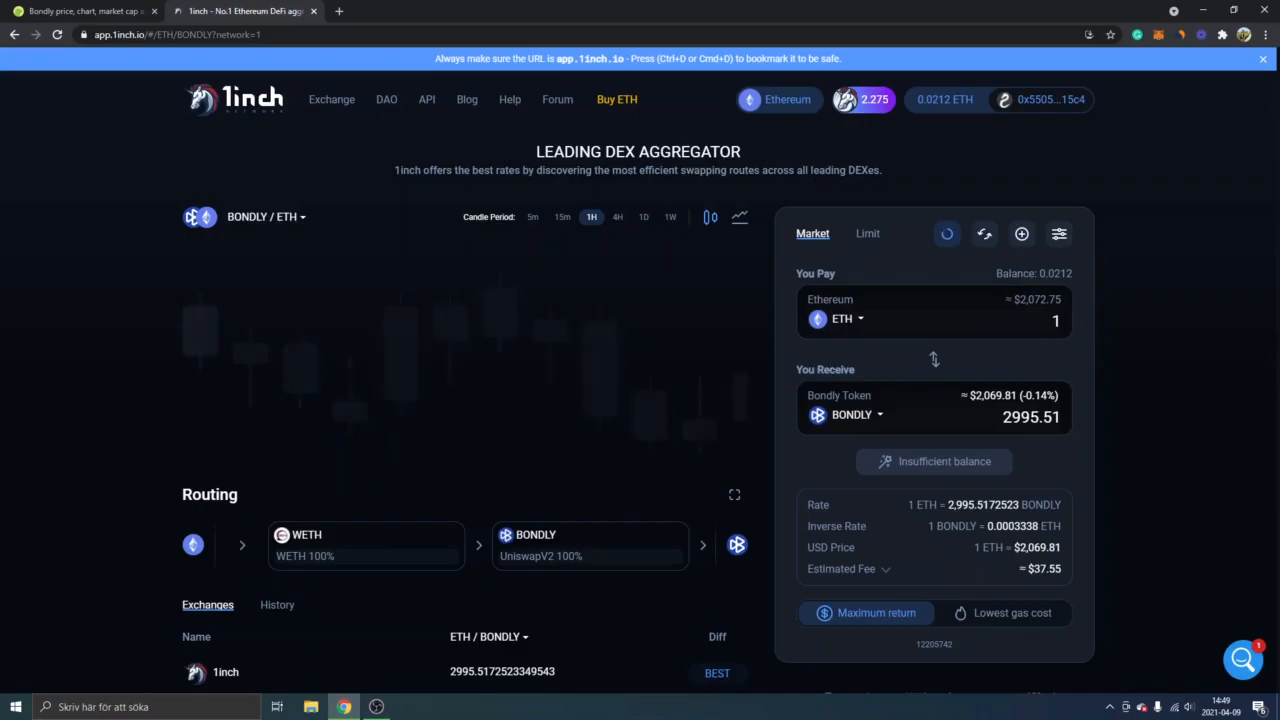
Keep ETH as the pay token and enter 0.01 ETH, quoting about 29.98 BONDLY.
click(851, 414)
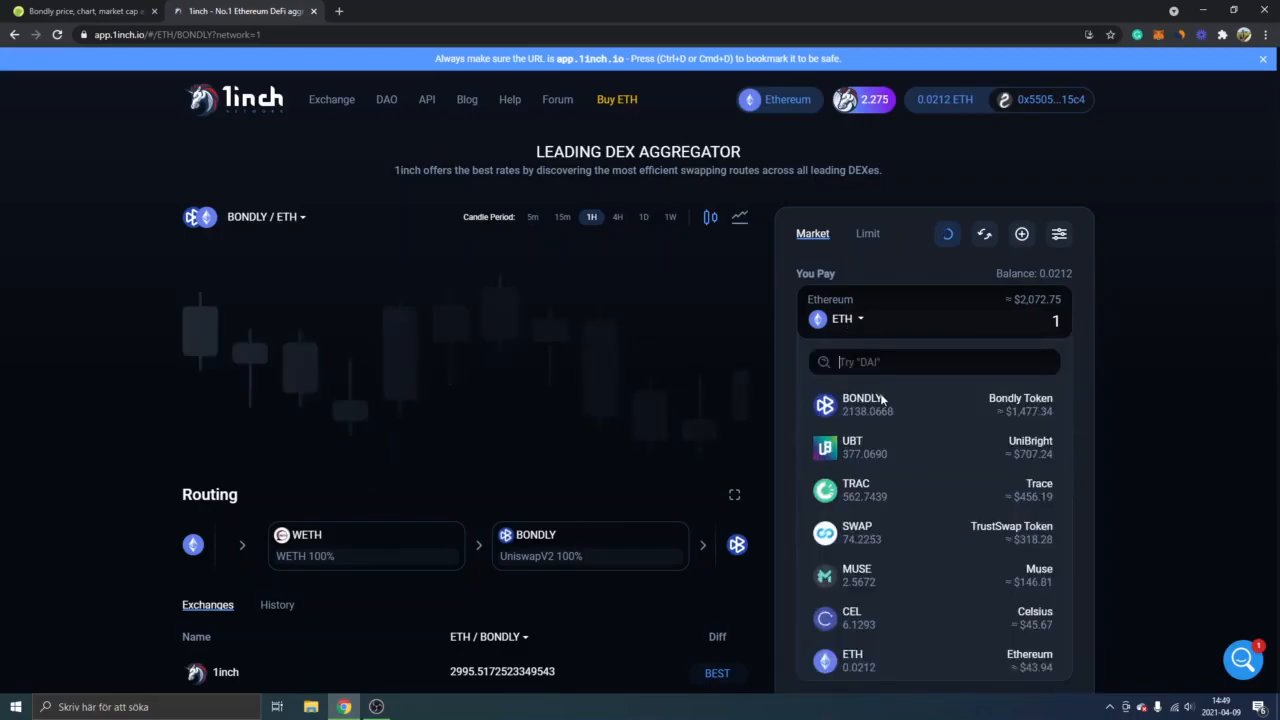
click(862, 404)
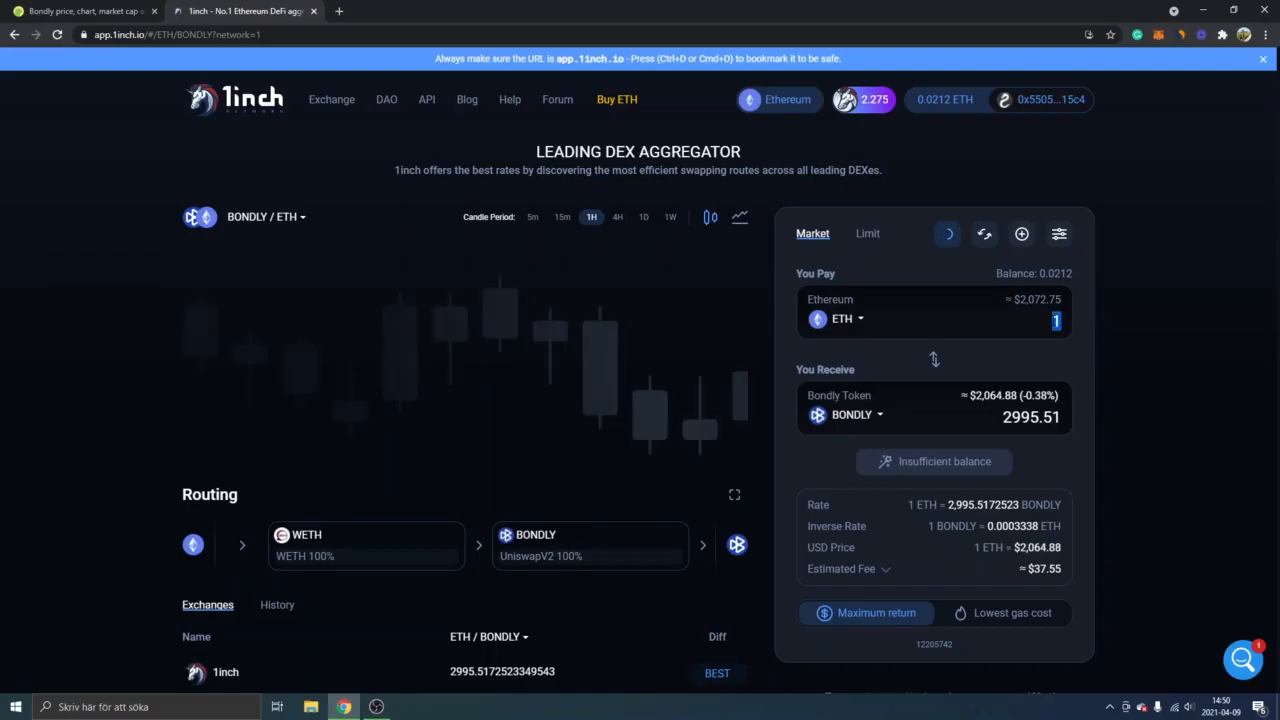
text(0.01)
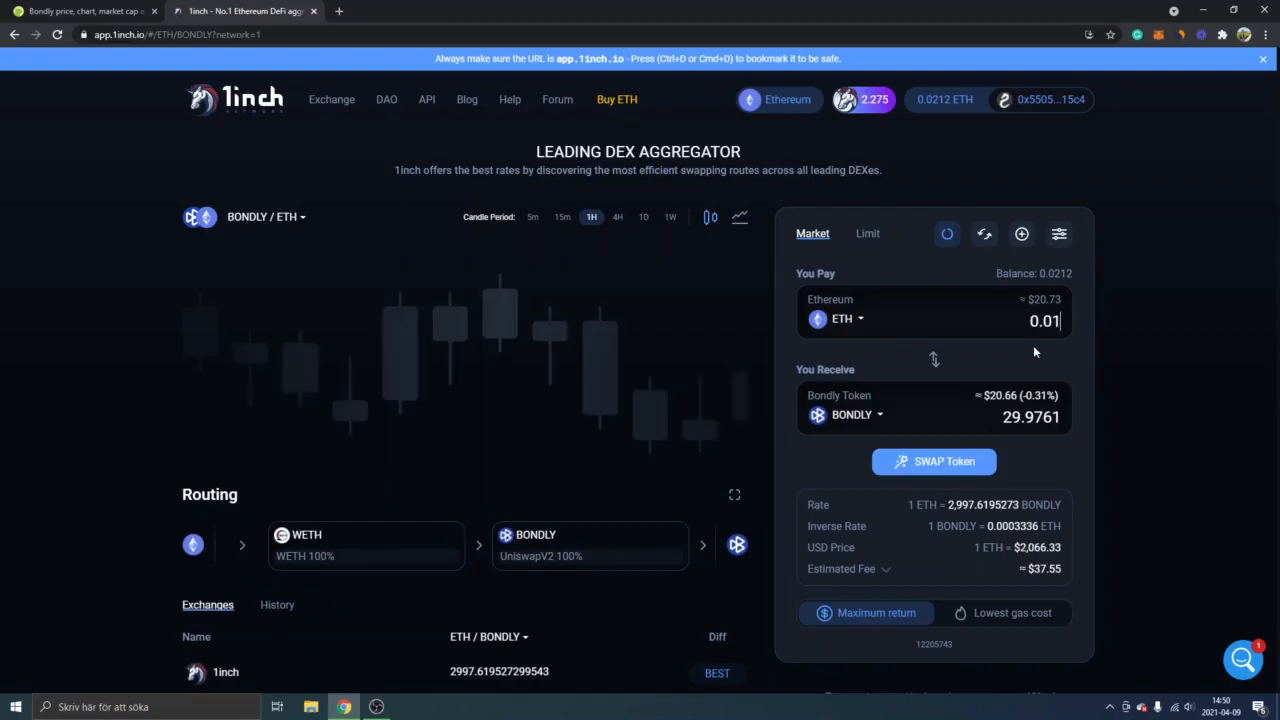
mouse_move(1020, 386)
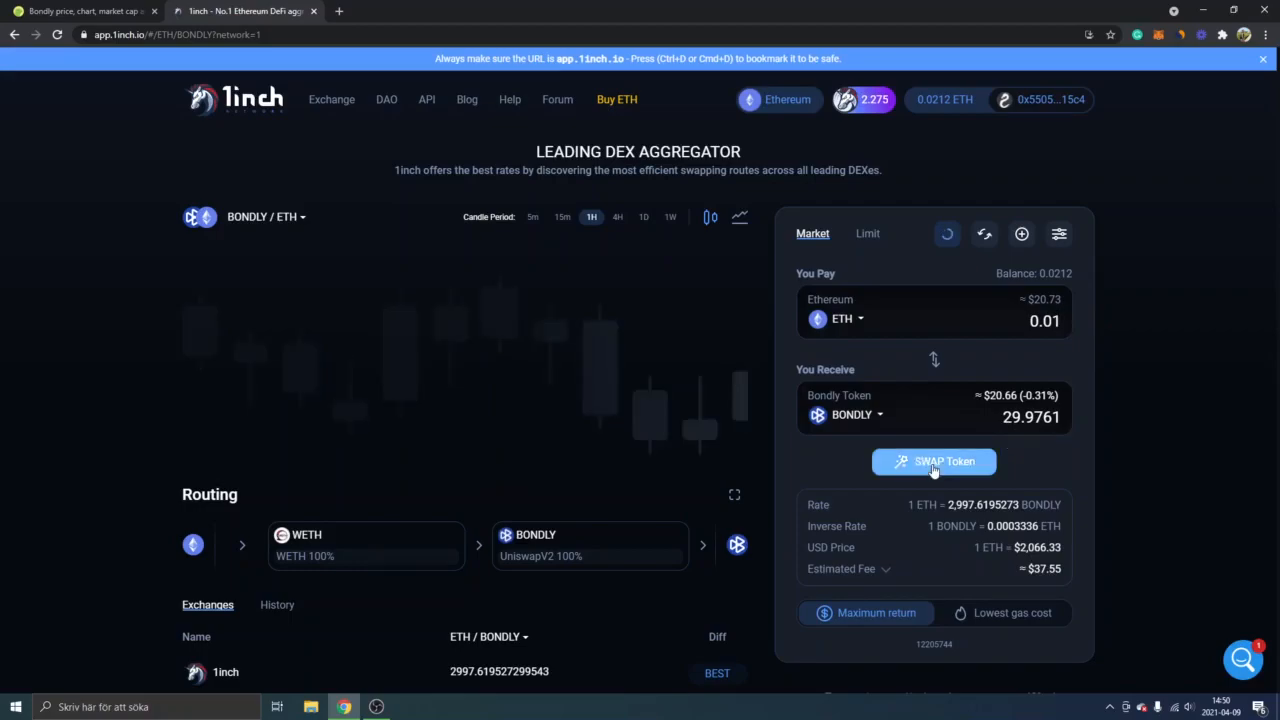
Submit the 0.01 ETH swap and dismiss the not-enough-ETH-for-gas alert.
click(933, 461)
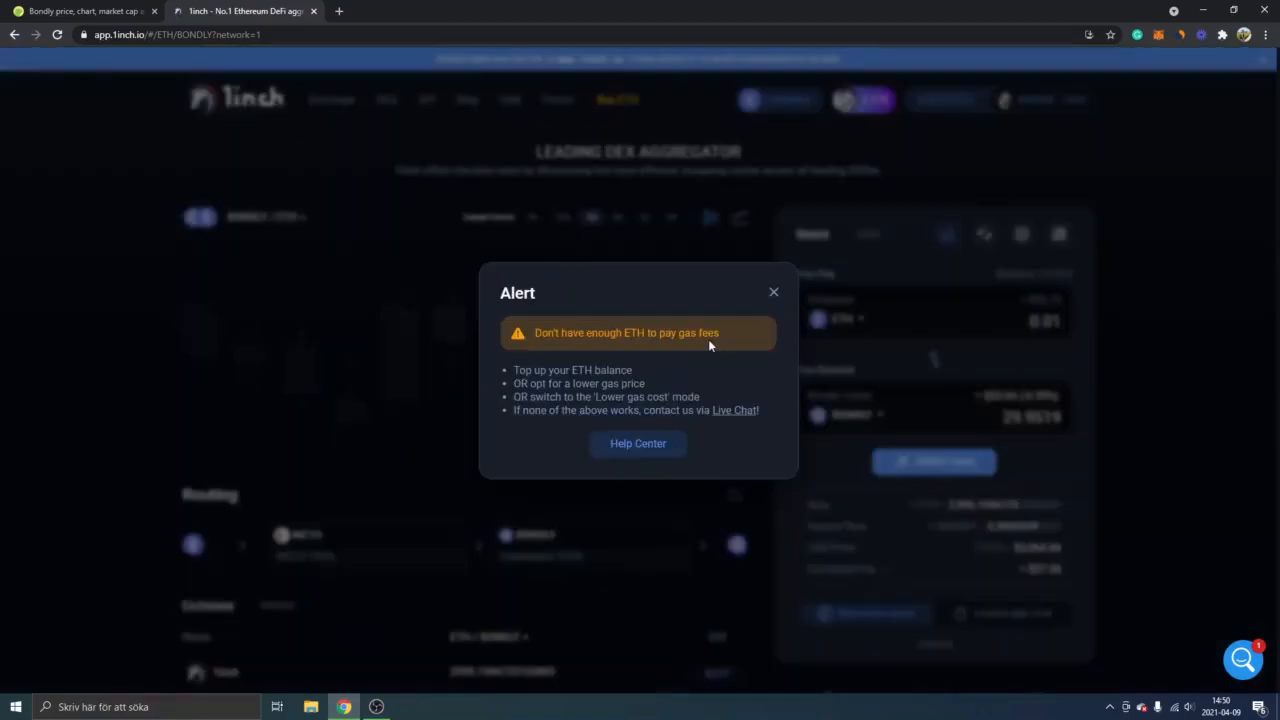
mouse_move(745, 307)
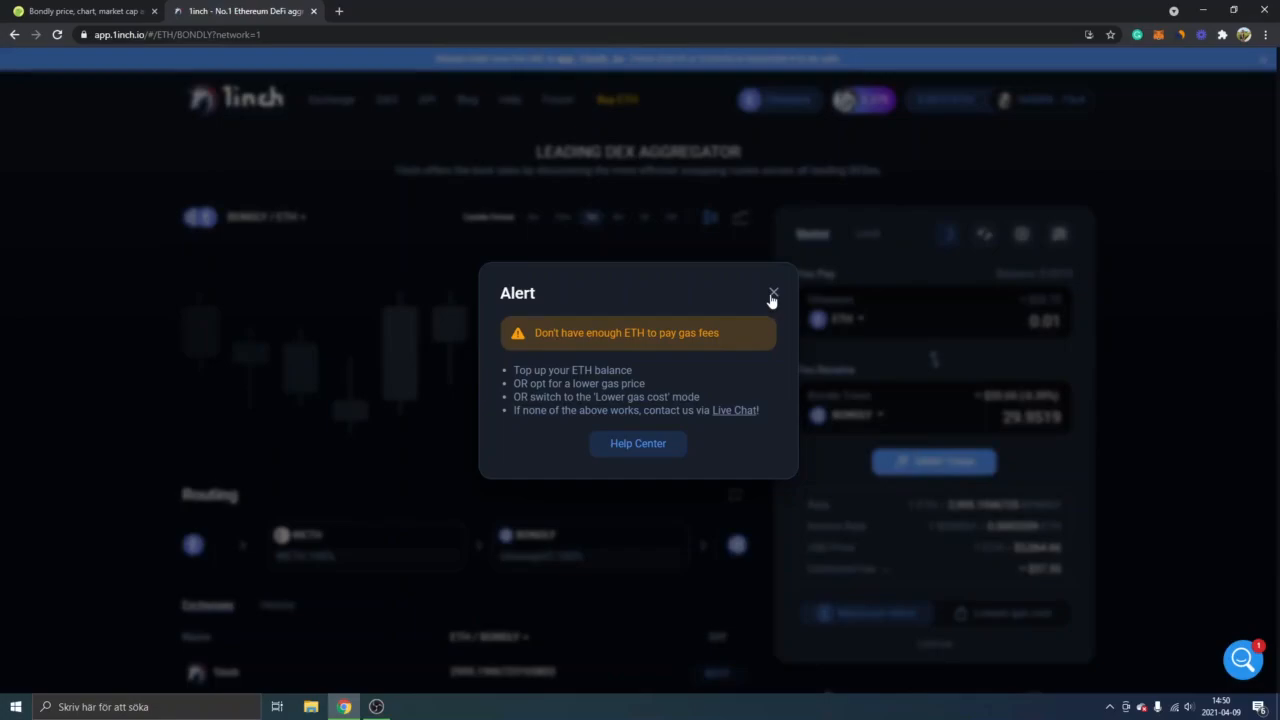
click(773, 293)
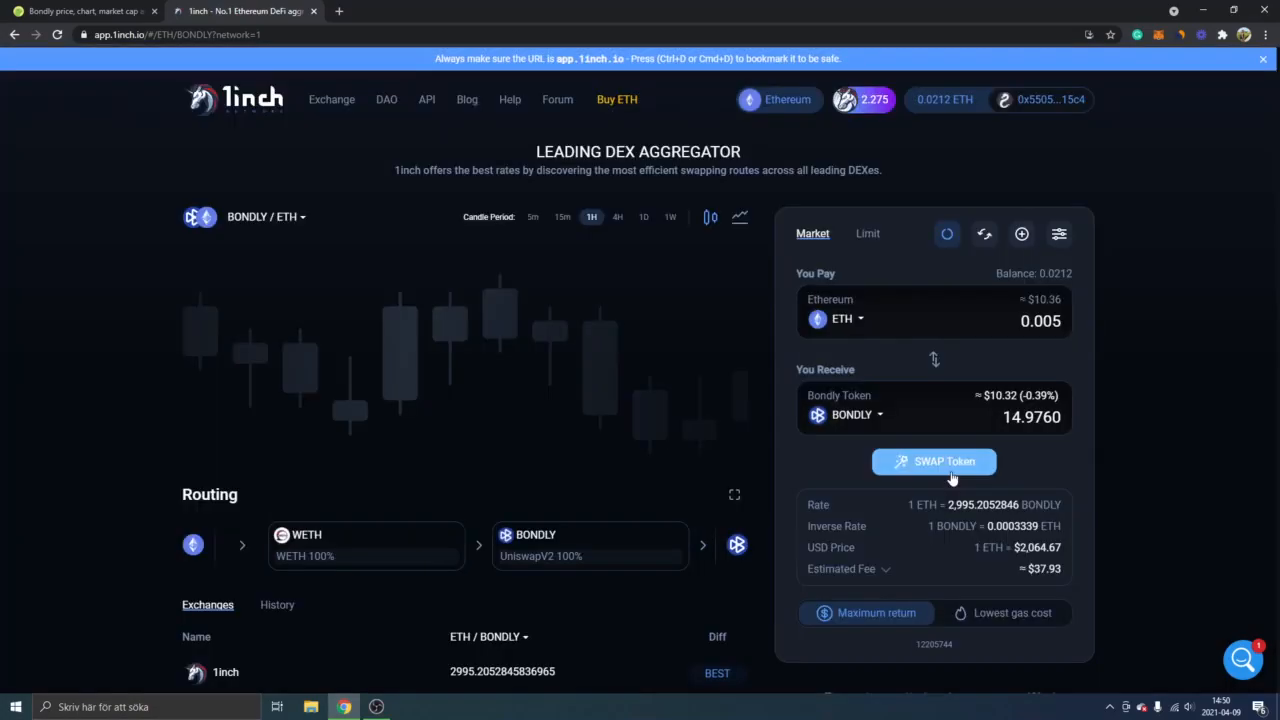
Submit and confirm the 0.005 ETH for about 14.976 BONDLY swap.
click(933, 461)
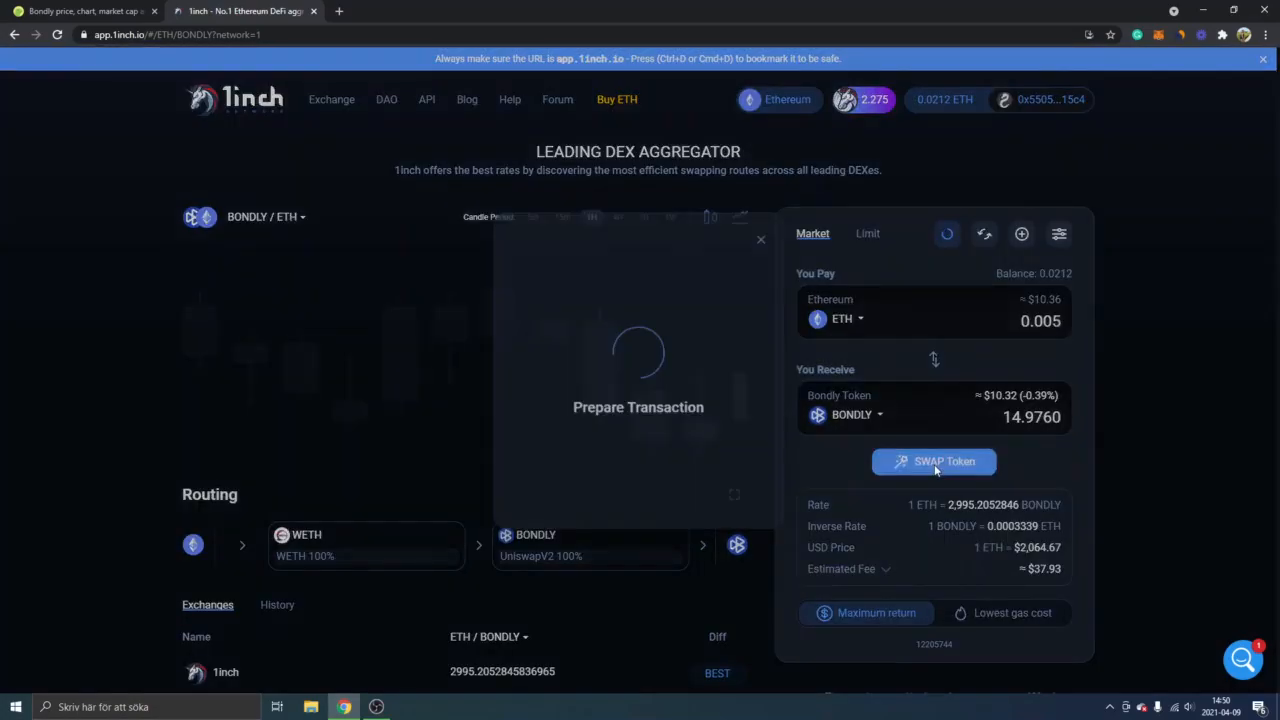
click(933, 461)
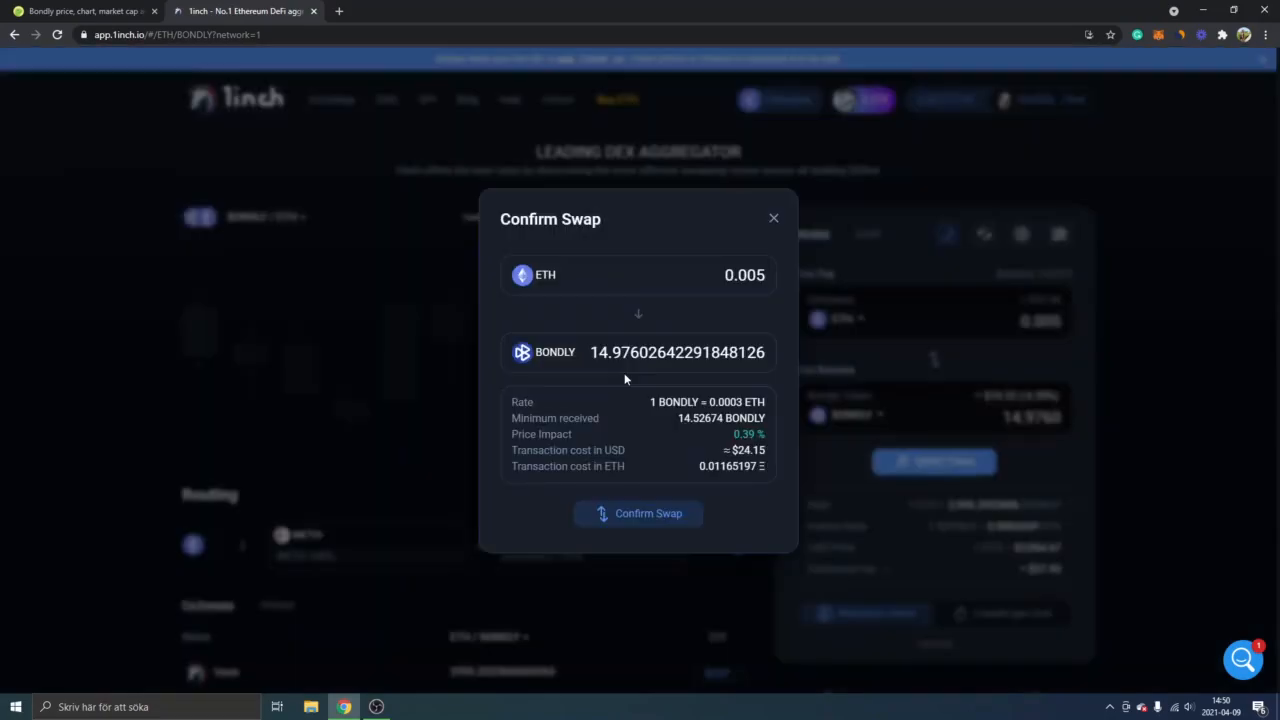
mouse_move(630, 412)
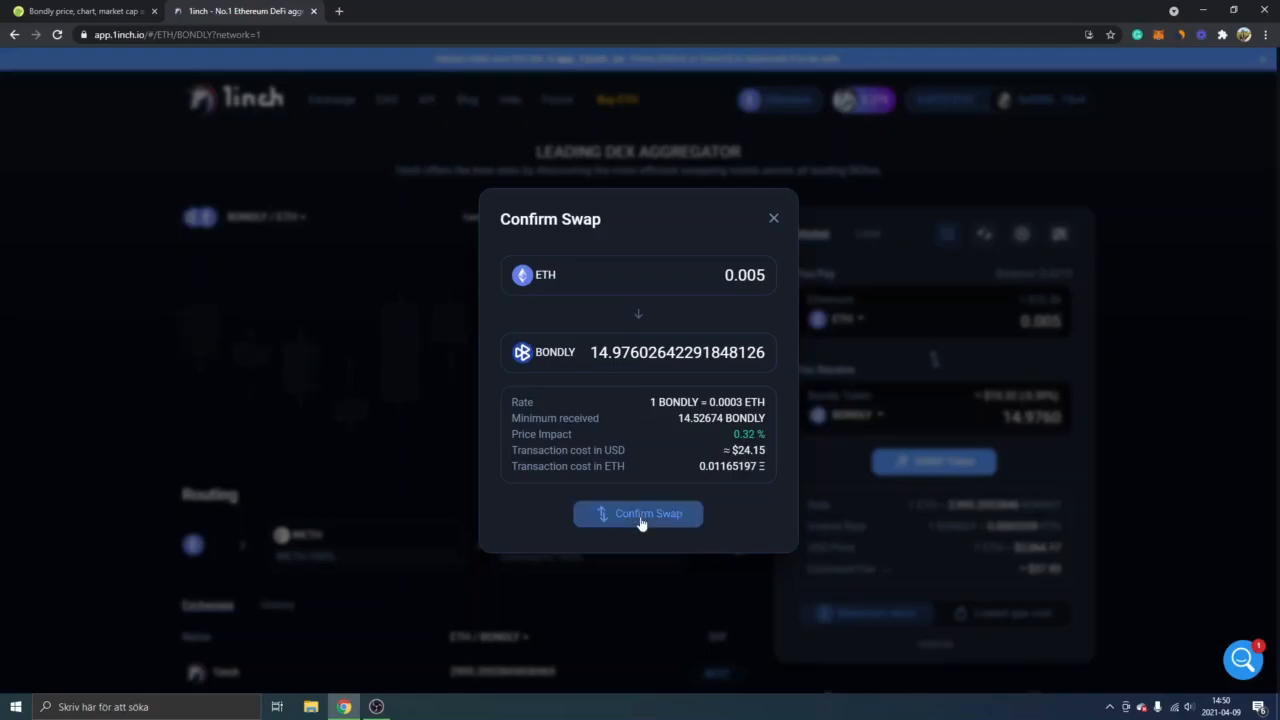
click(638, 513)
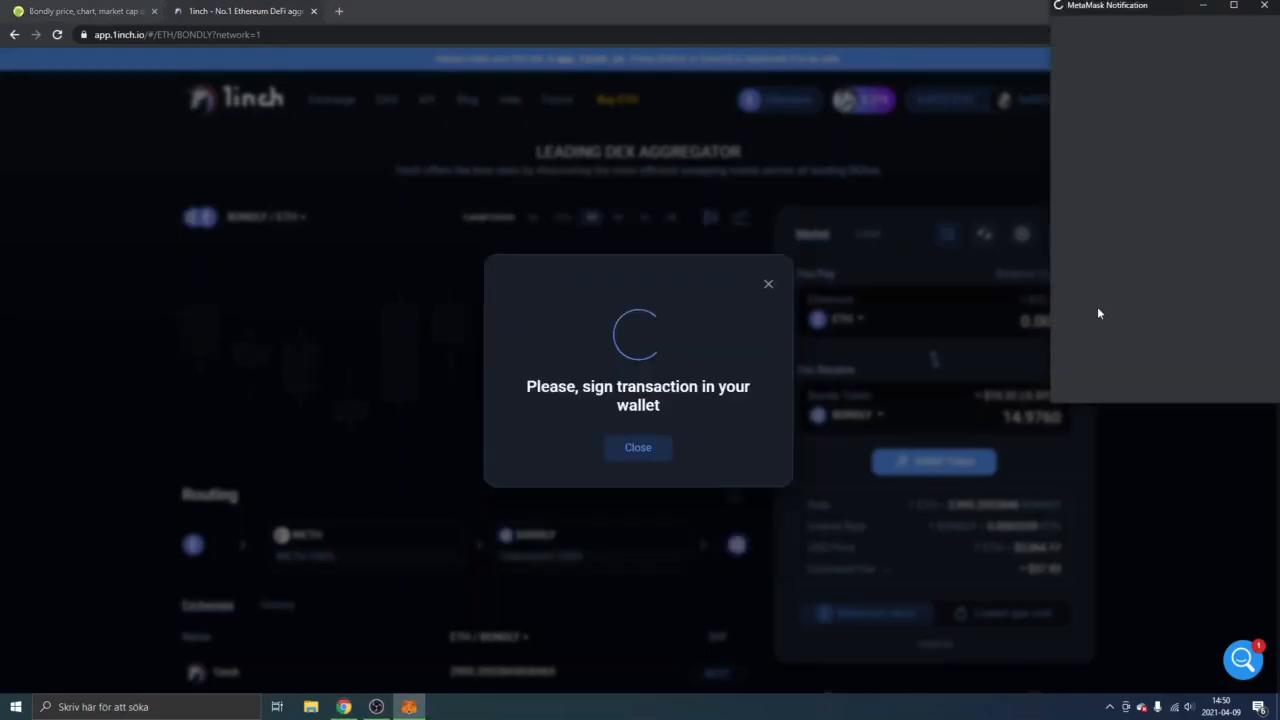